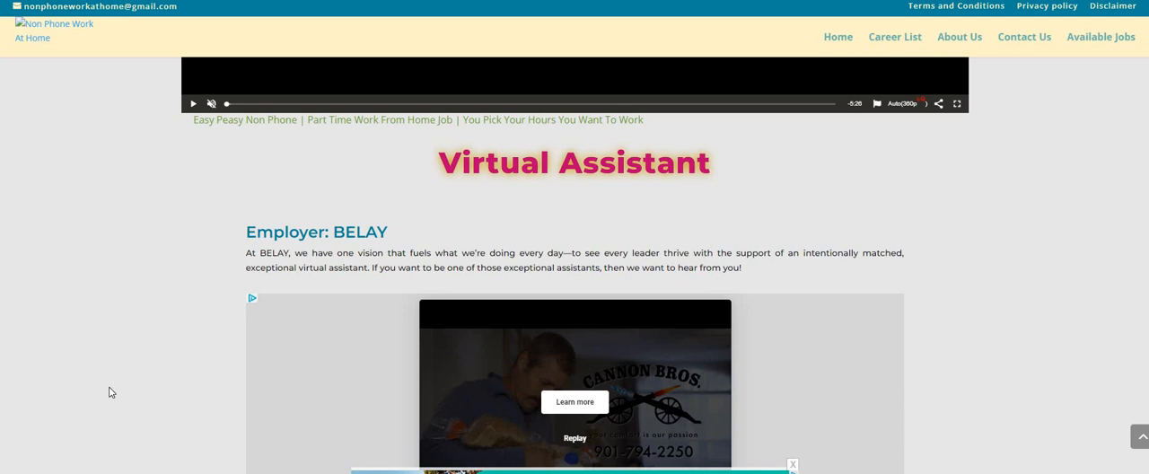
{"action": "mouse_move", "coordinate": [580, 189]}
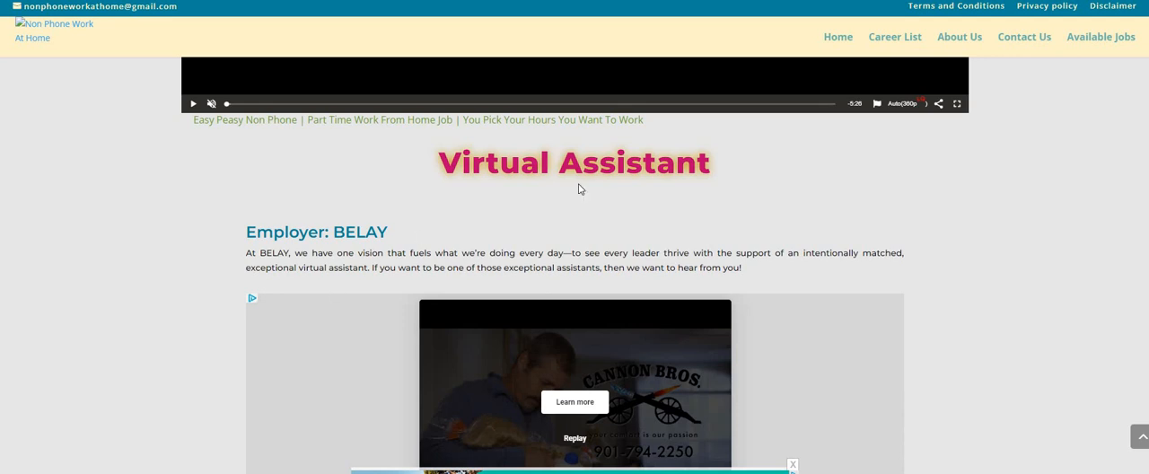
{"action": "mouse_move", "coordinate": [991, 202]}
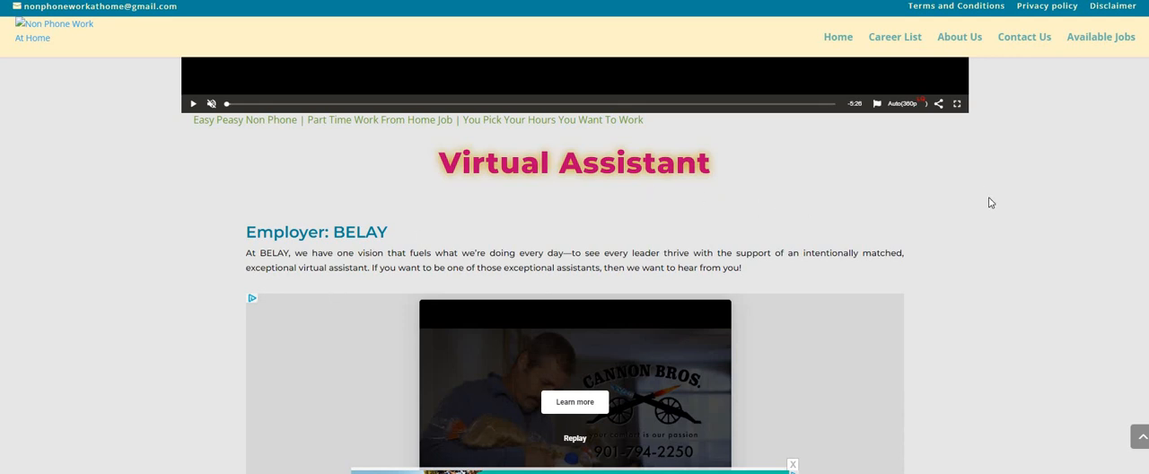
Scroll past the Virtual Assistant heading and video ad to the BELAY description paragraphs.
{"action": "scroll", "scroll_direction": "down", "scroll_amount": 3}
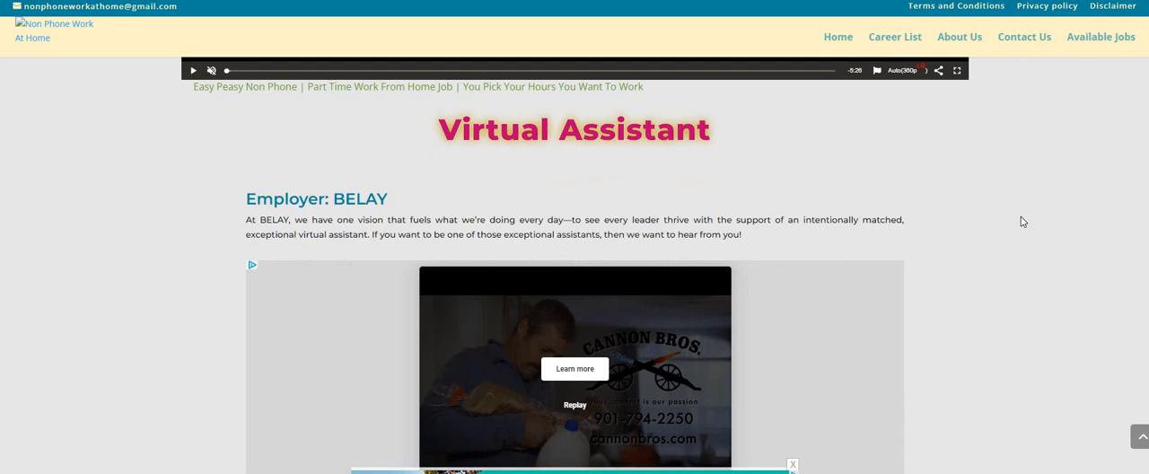
{"action": "scroll", "scroll_direction": "down", "scroll_amount": 3}
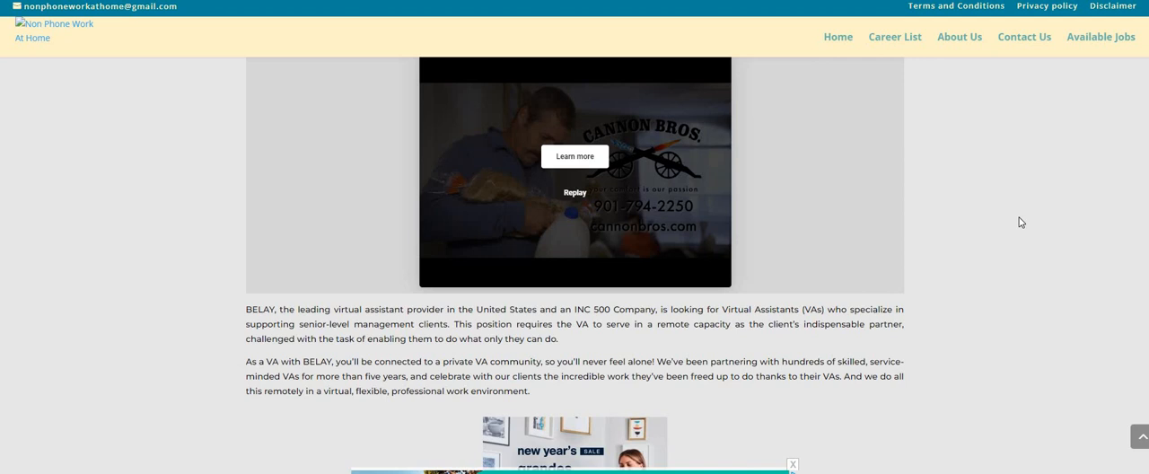
{"action": "mouse_move", "coordinate": [1018, 221]}
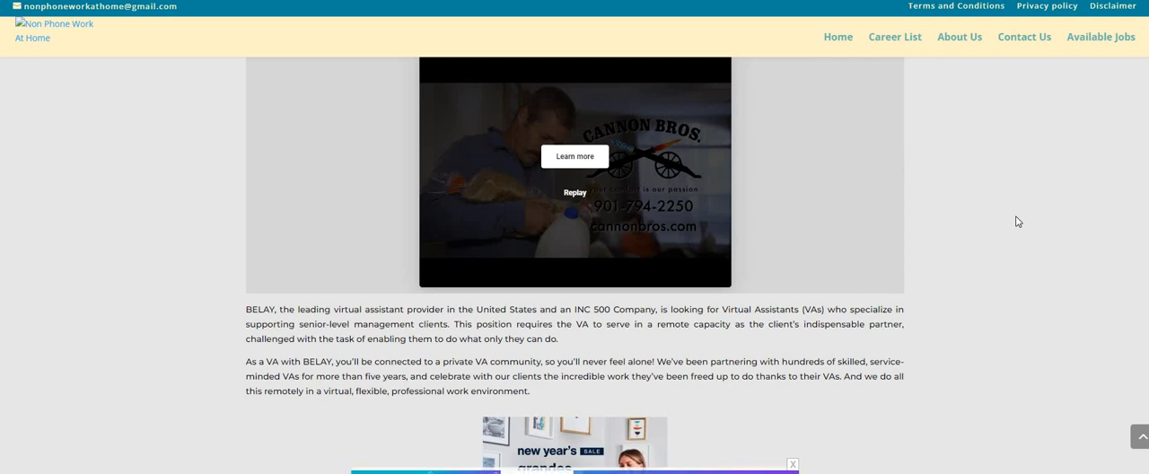
{"action": "mouse_move", "coordinate": [1011, 225]}
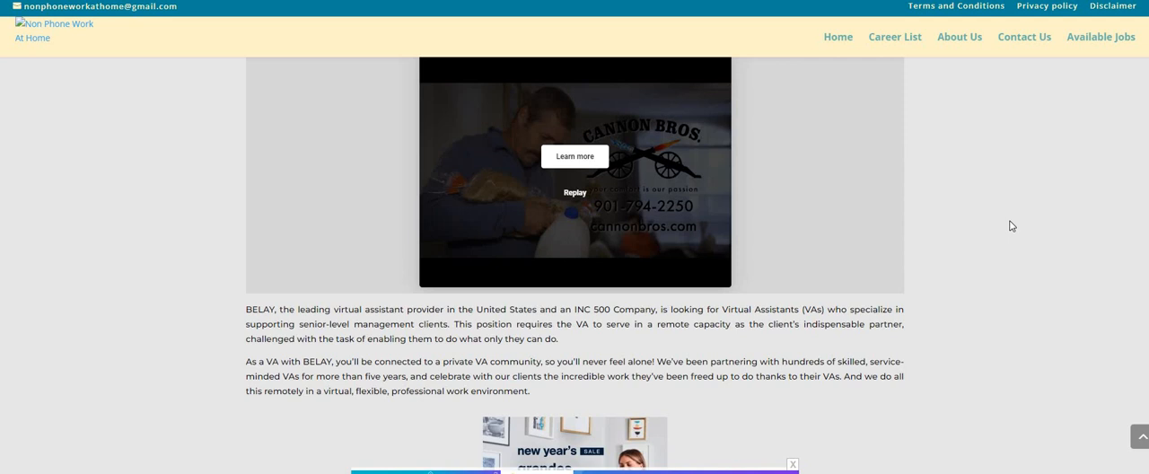
Scroll down to the Essential Functions/Responsibilities bullets and the Key Attributes heading.
{"action": "scroll", "scroll_direction": "down", "scroll_amount": 3}
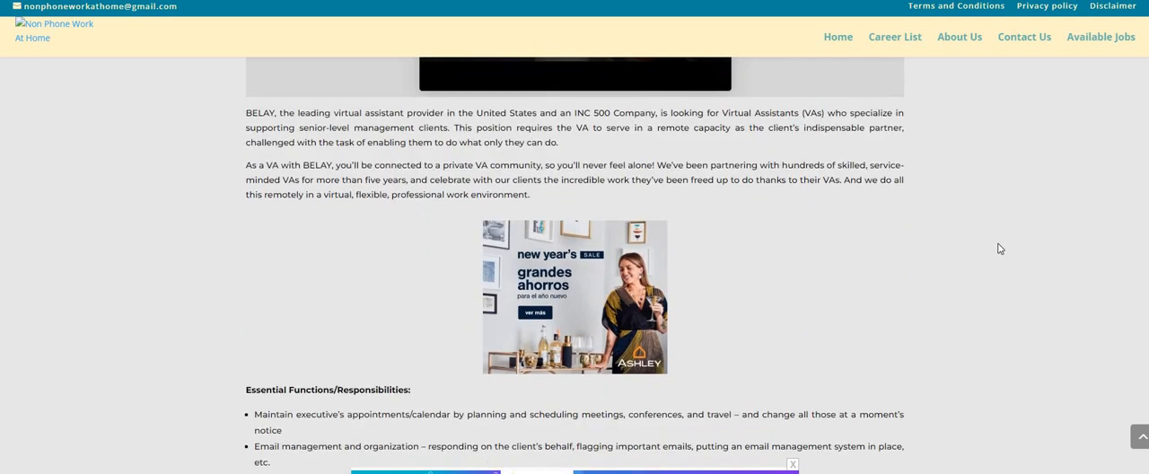
{"action": "scroll", "scroll_direction": "down", "scroll_amount": 3}
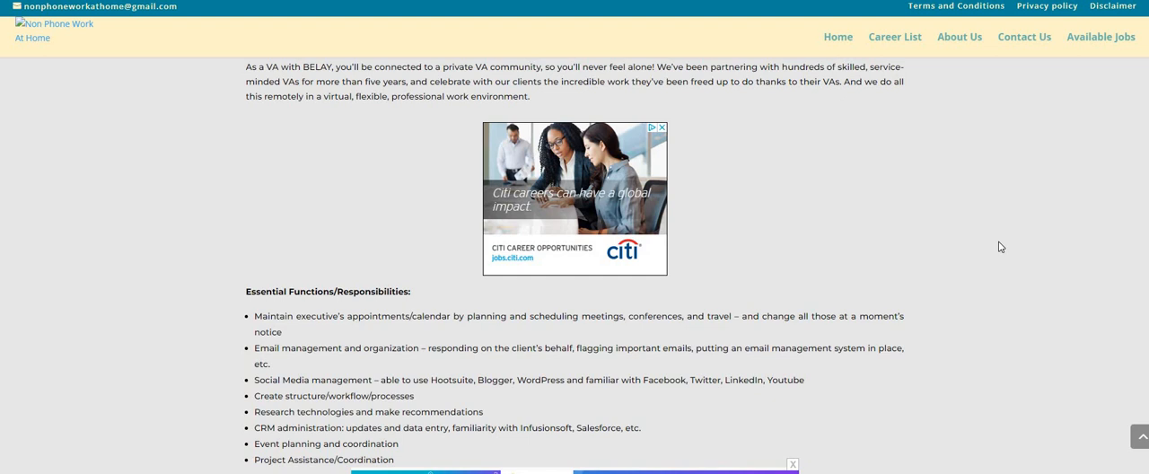
{"action": "mouse_move", "coordinate": [1013, 249]}
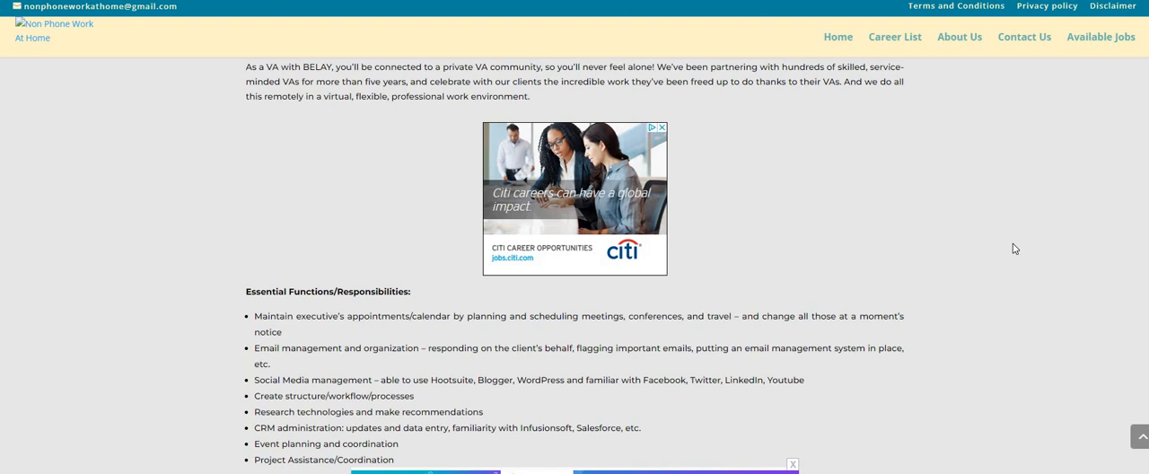
{"action": "scroll", "scroll_direction": "down", "scroll_amount": 3}
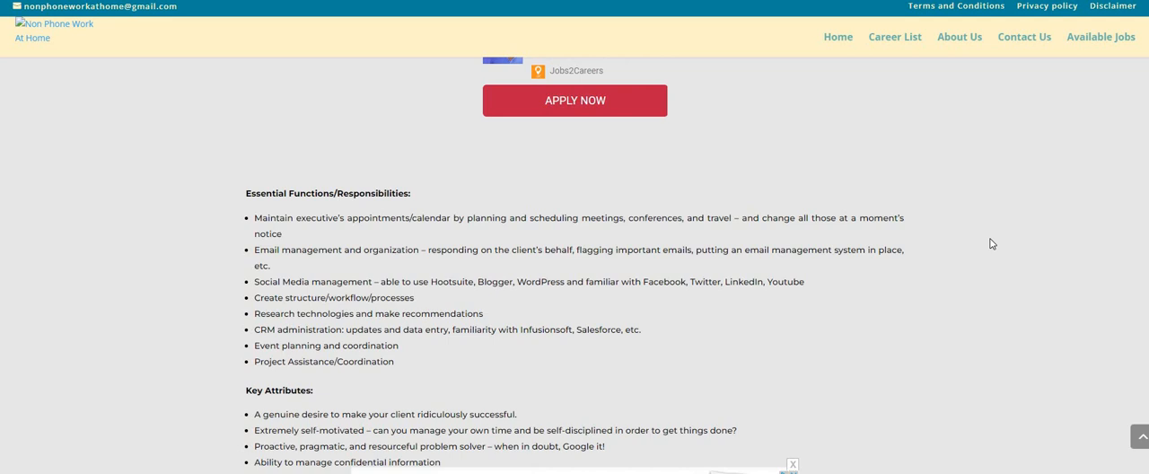
{"action": "mouse_move", "coordinate": [775, 330]}
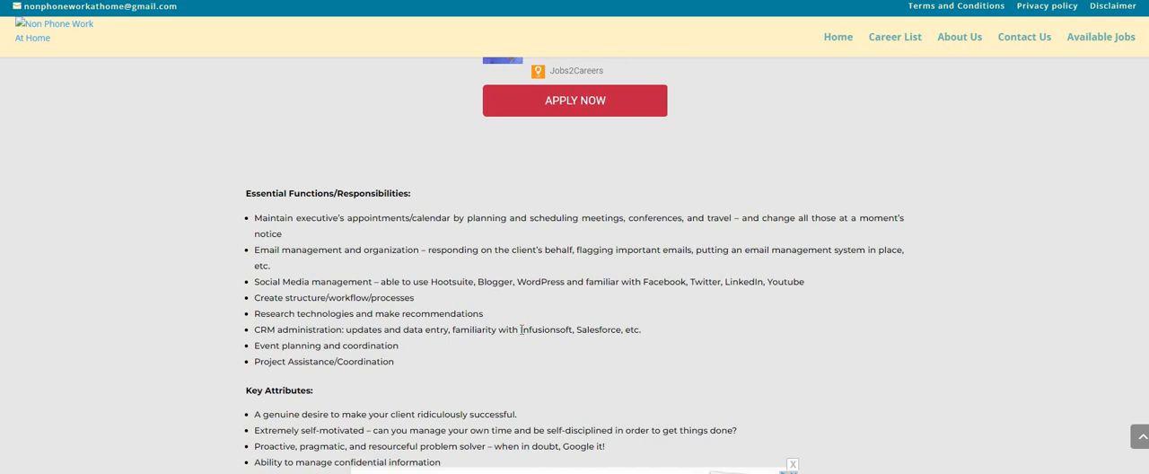
Highlight the CRM tools text, then scroll through Key Attributes to the Key Qualifications heading.
{"action": "left_click_drag", "start_coordinate": [522, 329], "coordinate": [640, 330]}
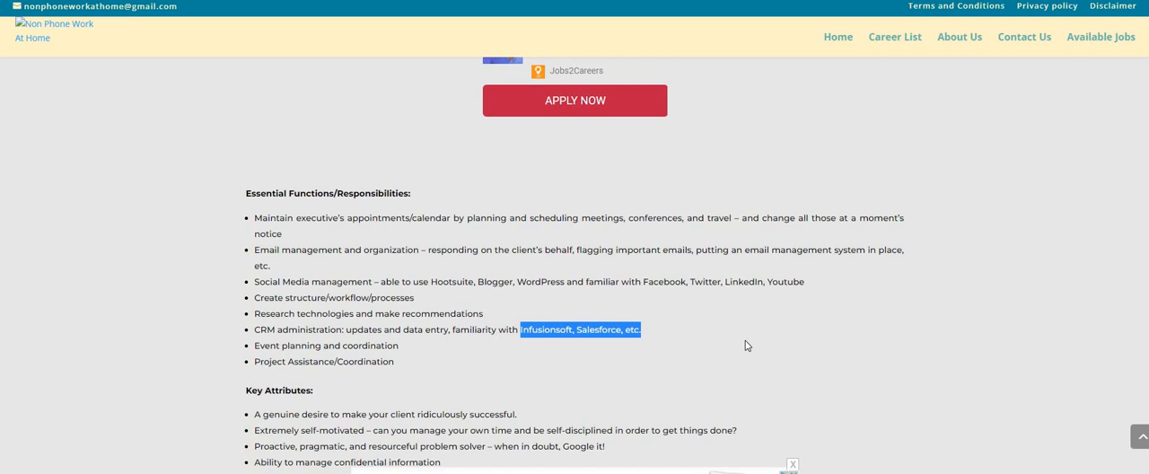
{"action": "mouse_move", "coordinate": [828, 337]}
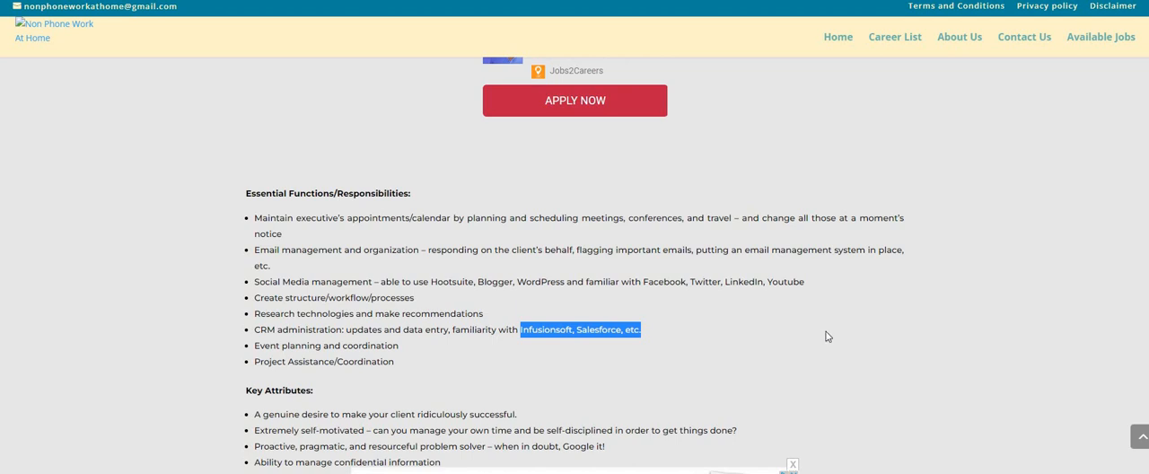
{"action": "scroll", "scroll_direction": "down", "scroll_amount": 3}
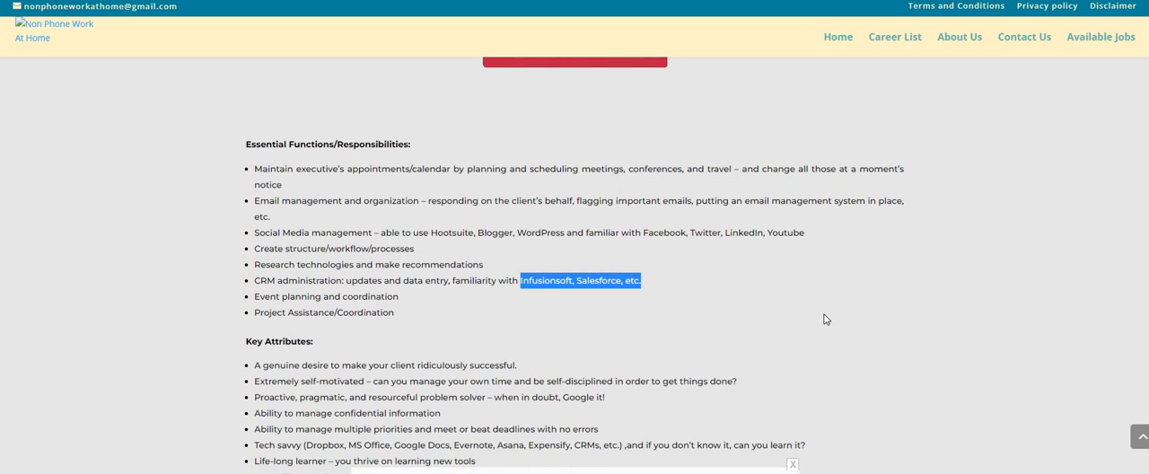
{"action": "scroll", "scroll_direction": "down", "scroll_amount": 3}
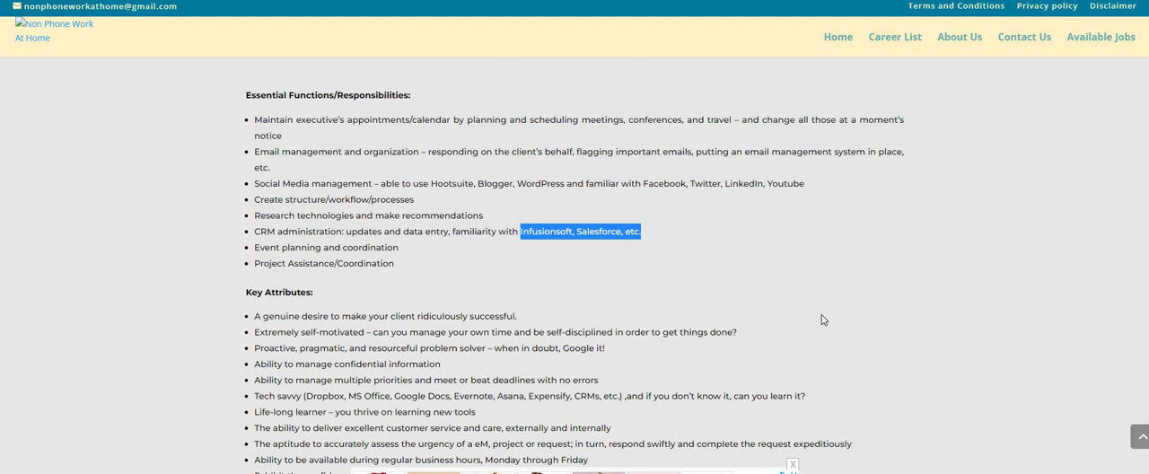
{"action": "mouse_move", "coordinate": [850, 317]}
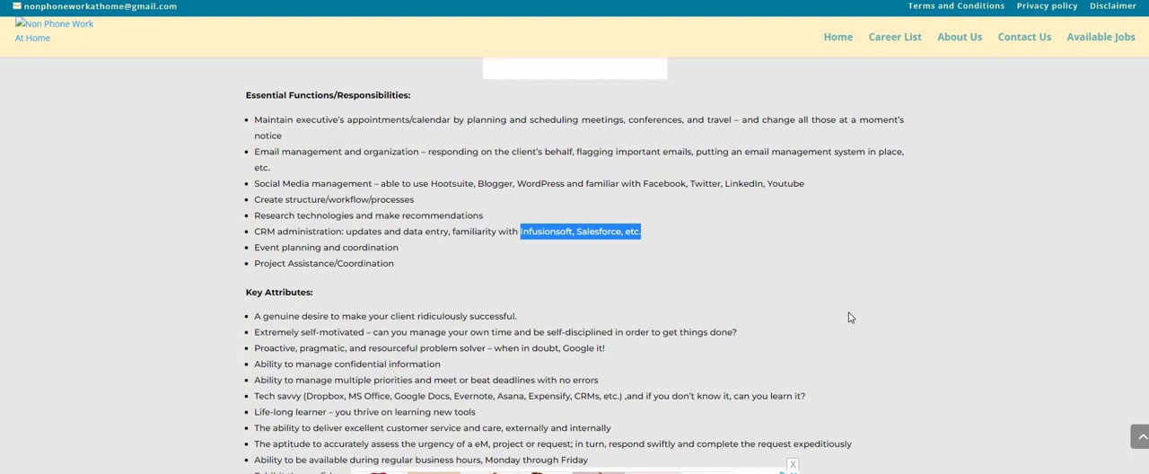
{"action": "mouse_move", "coordinate": [887, 304]}
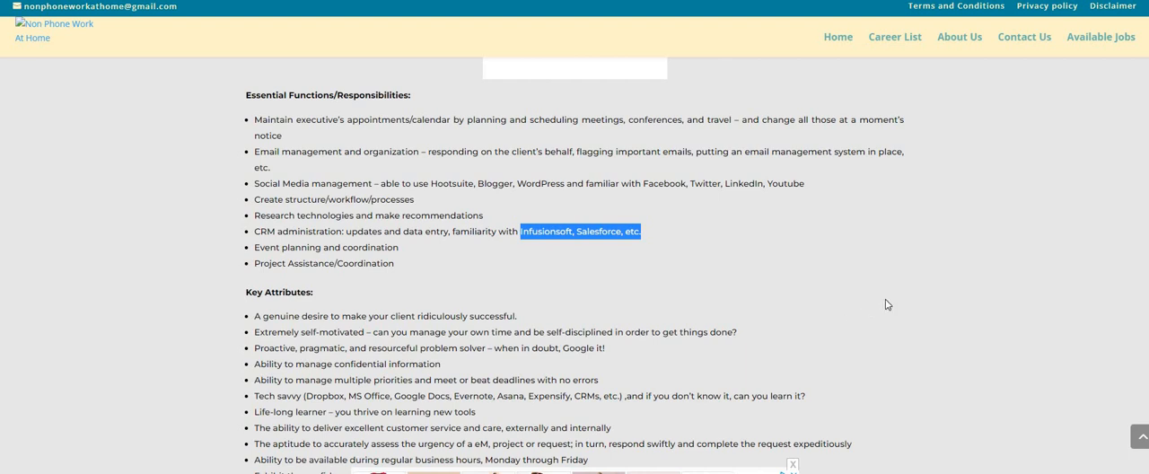
{"action": "scroll", "scroll_direction": "down", "scroll_amount": 3}
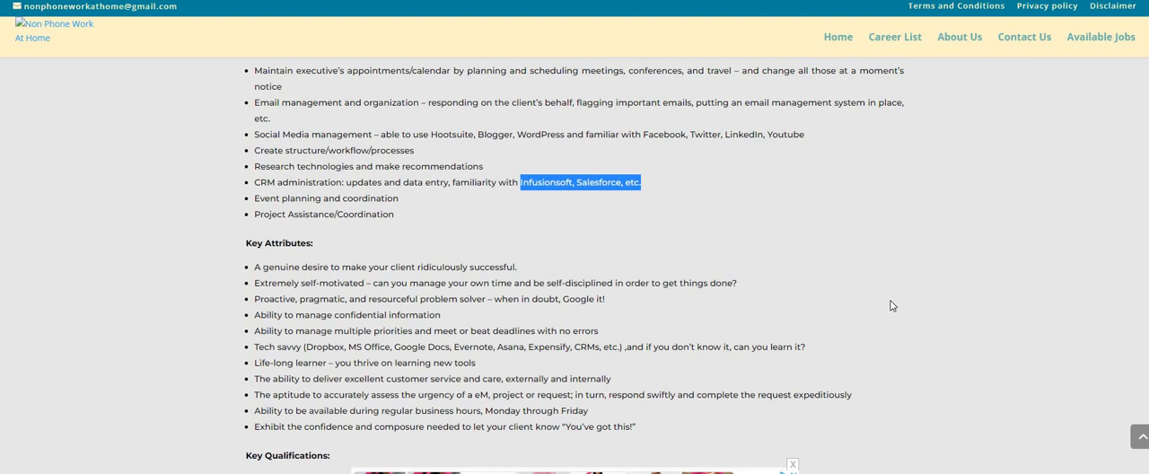
{"action": "mouse_move", "coordinate": [891, 301]}
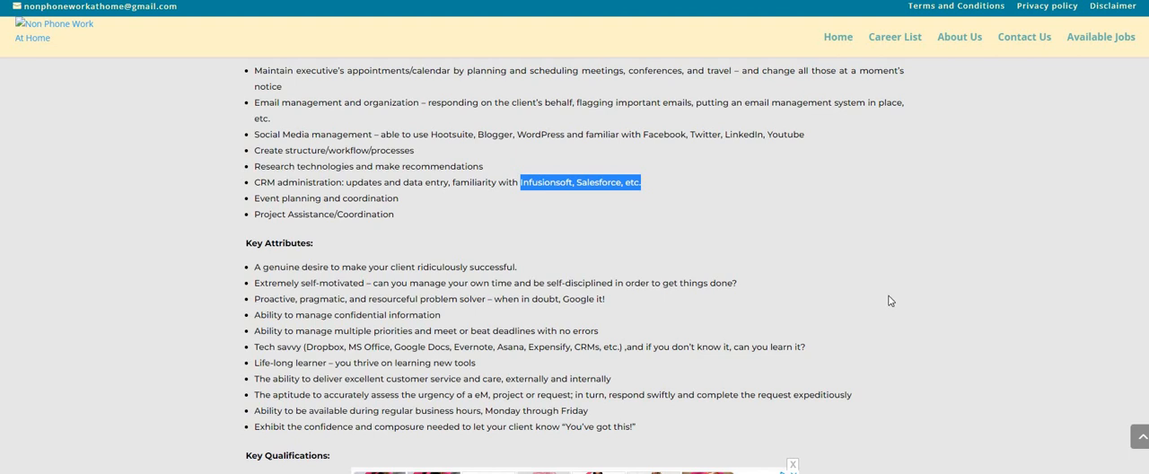
{"action": "scroll", "scroll_direction": "down", "scroll_amount": 3}
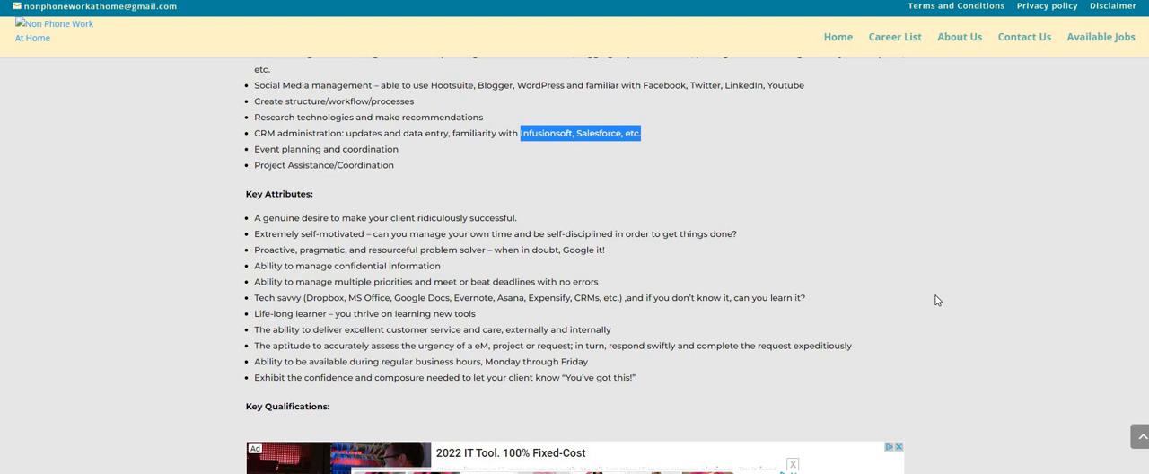
{"action": "mouse_move", "coordinate": [934, 299]}
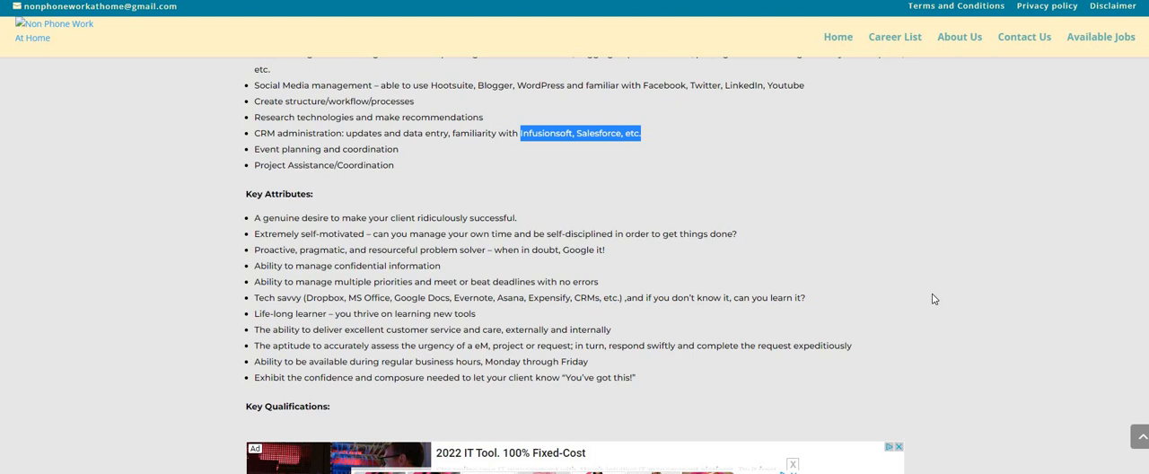
{"action": "mouse_move", "coordinate": [931, 299]}
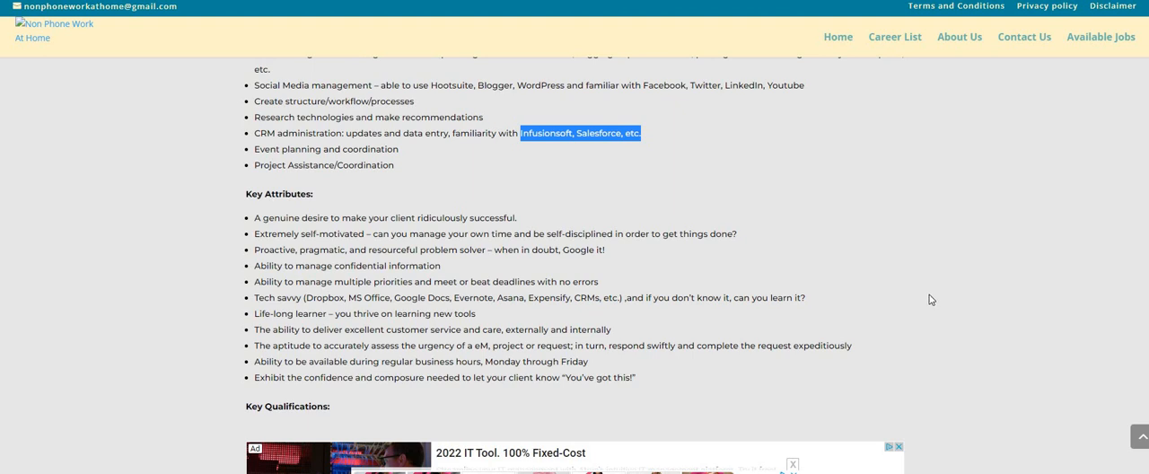
{"action": "mouse_move", "coordinate": [925, 302]}
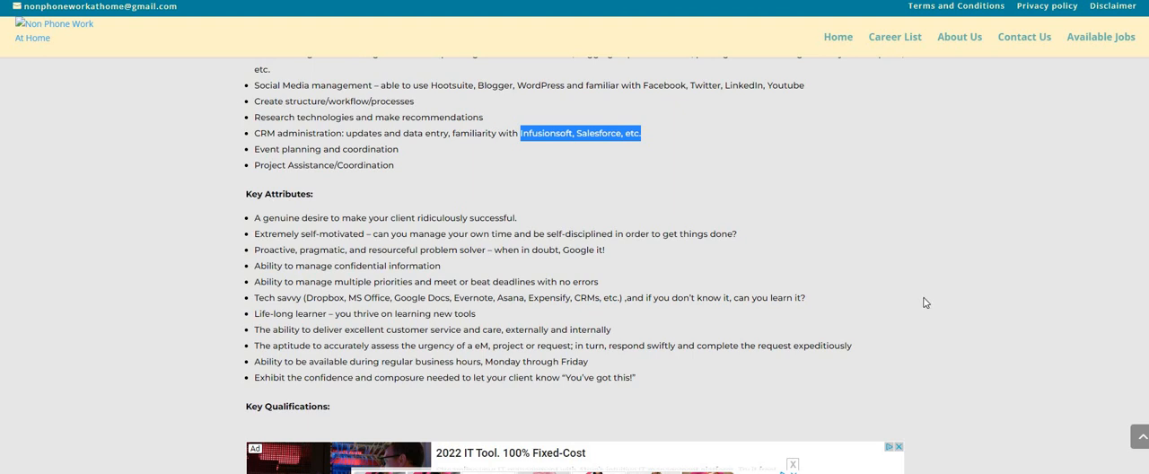
{"action": "mouse_move", "coordinate": [922, 296]}
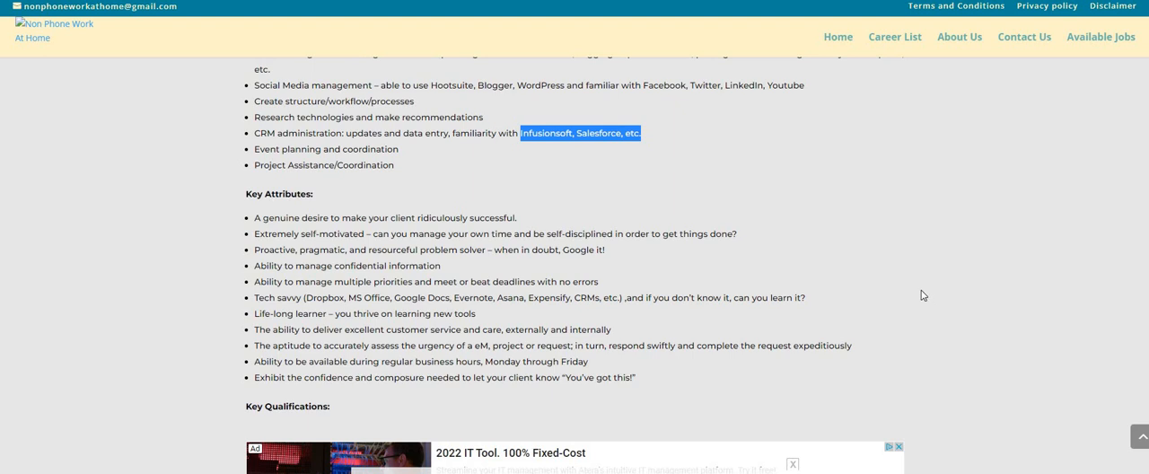
{"action": "mouse_move", "coordinate": [942, 303]}
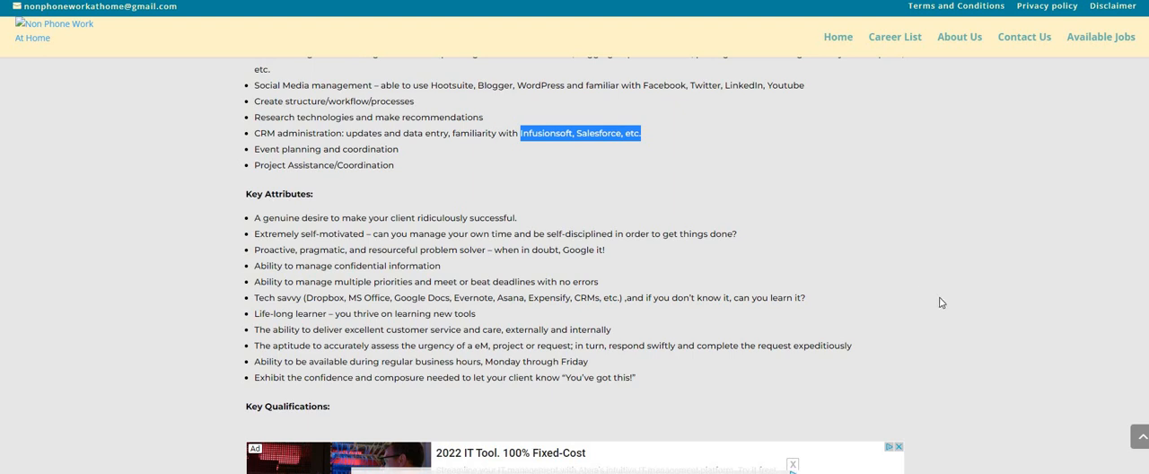
Scroll to the Key Qualifications bullets, from Bachelor's Degree preferred down to APPLY HERE.
{"action": "scroll", "scroll_direction": "down", "scroll_amount": 3}
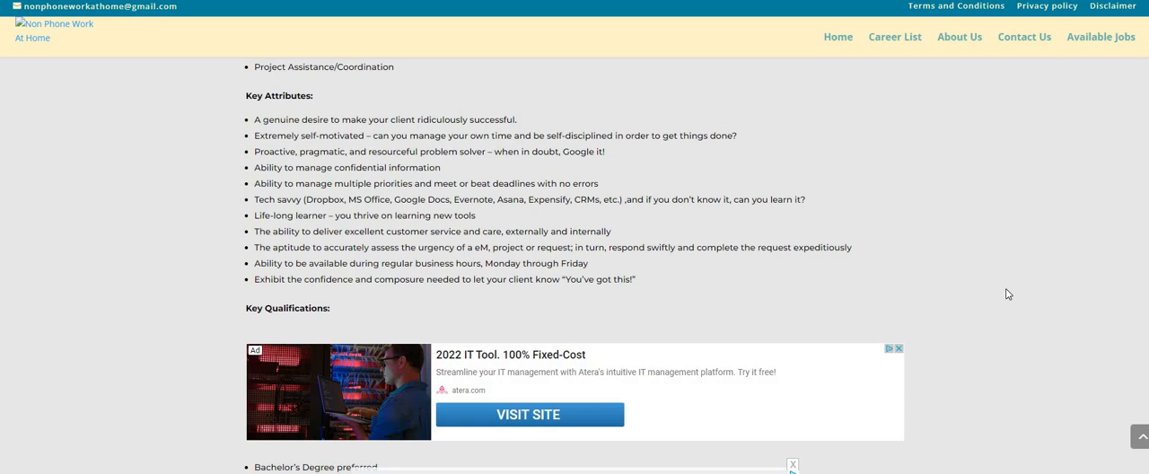
{"action": "scroll", "scroll_direction": "down", "scroll_amount": 3}
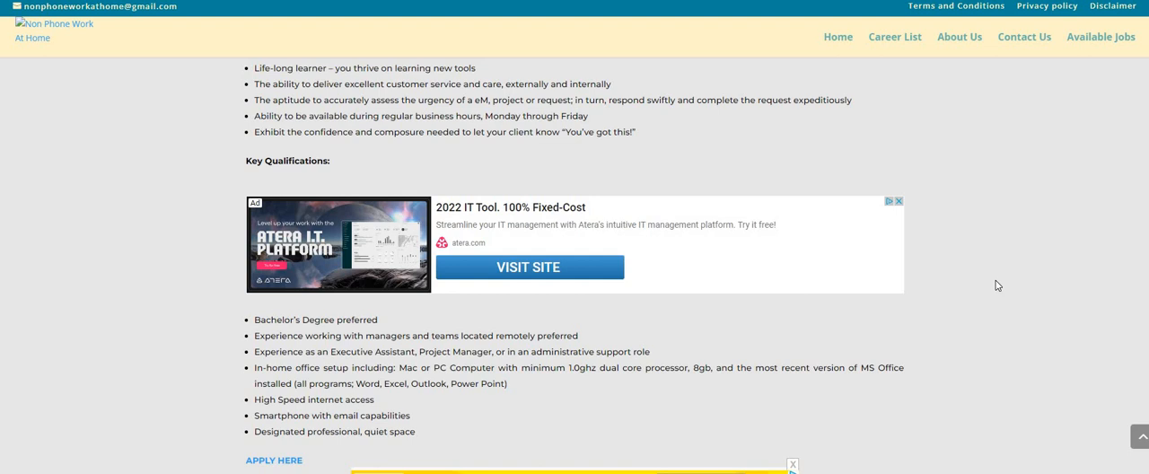
{"action": "mouse_move", "coordinate": [996, 285]}
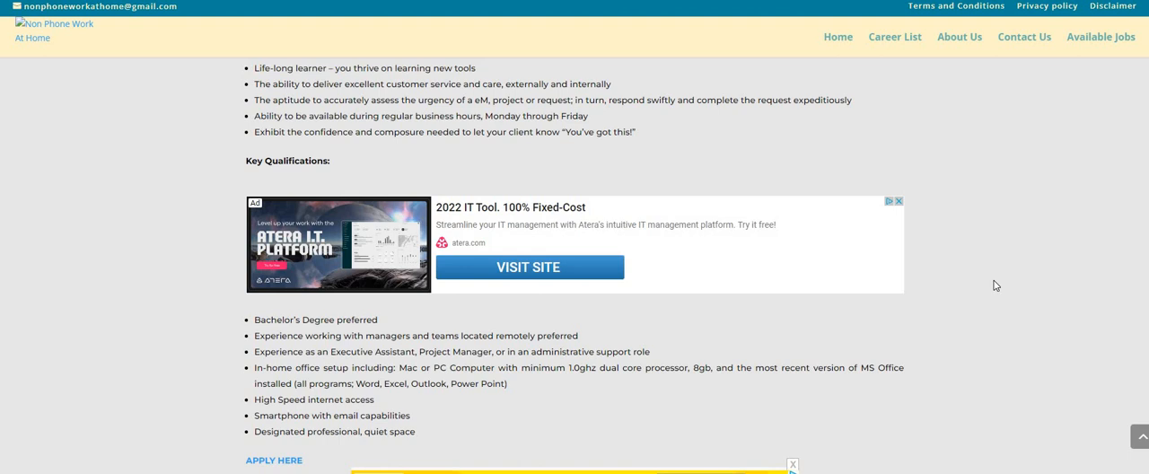
{"action": "mouse_move", "coordinate": [999, 293]}
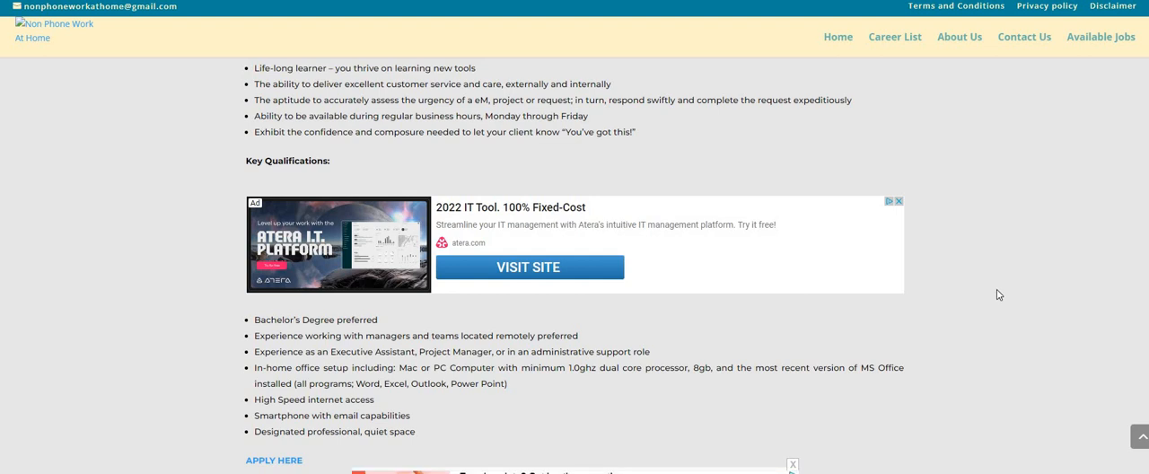
{"action": "mouse_move", "coordinate": [996, 309]}
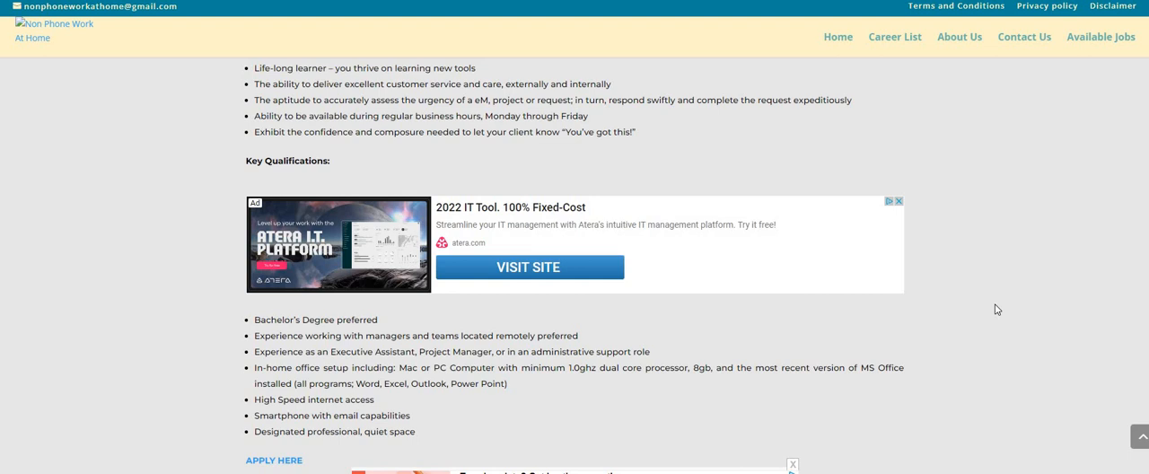
{"action": "mouse_move", "coordinate": [557, 405]}
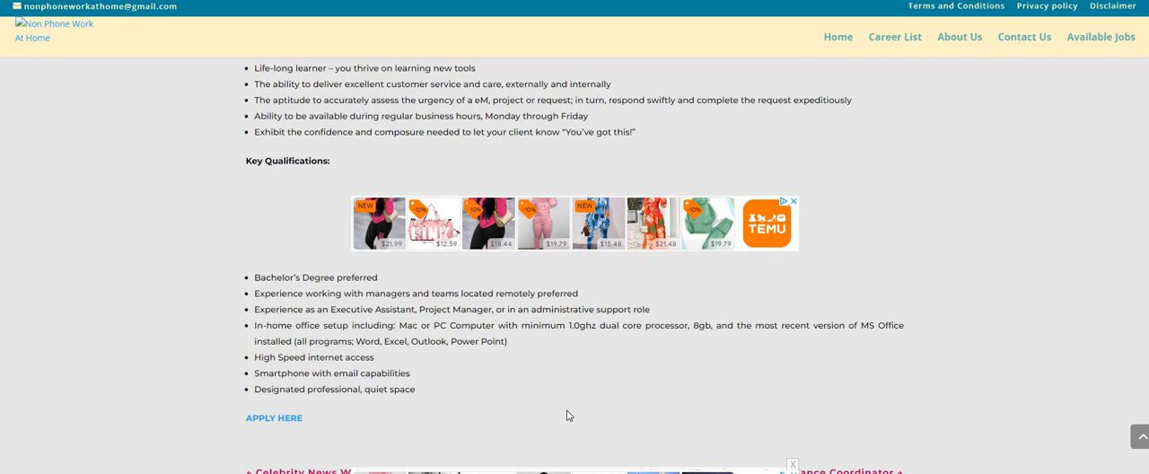
{"action": "mouse_move", "coordinate": [920, 178]}
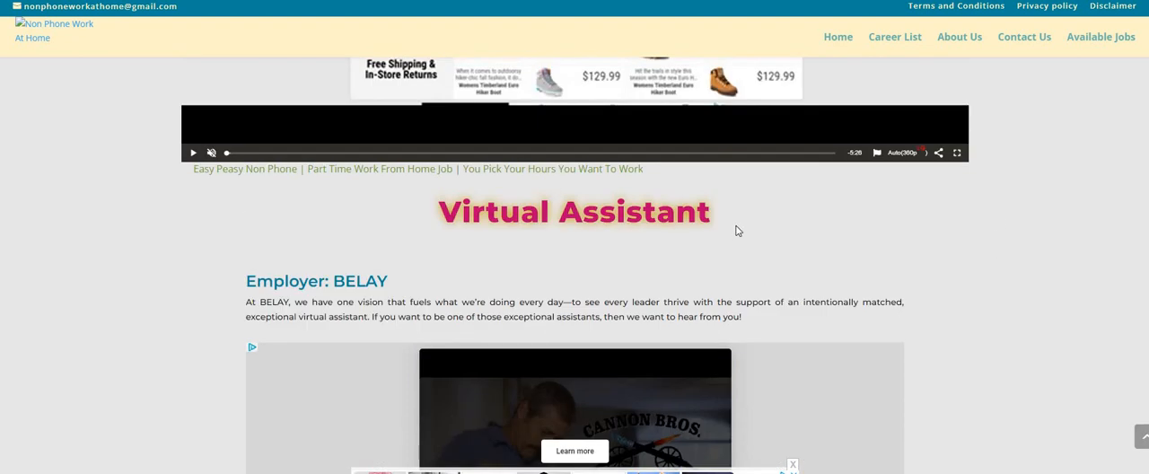
{"action": "mouse_move", "coordinate": [752, 224]}
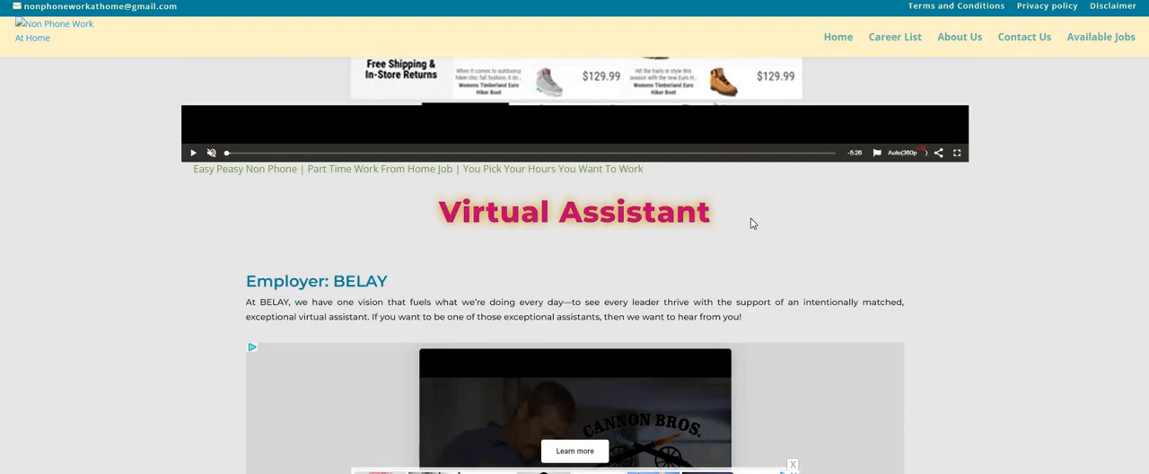
{"action": "mouse_move", "coordinate": [835, 226]}
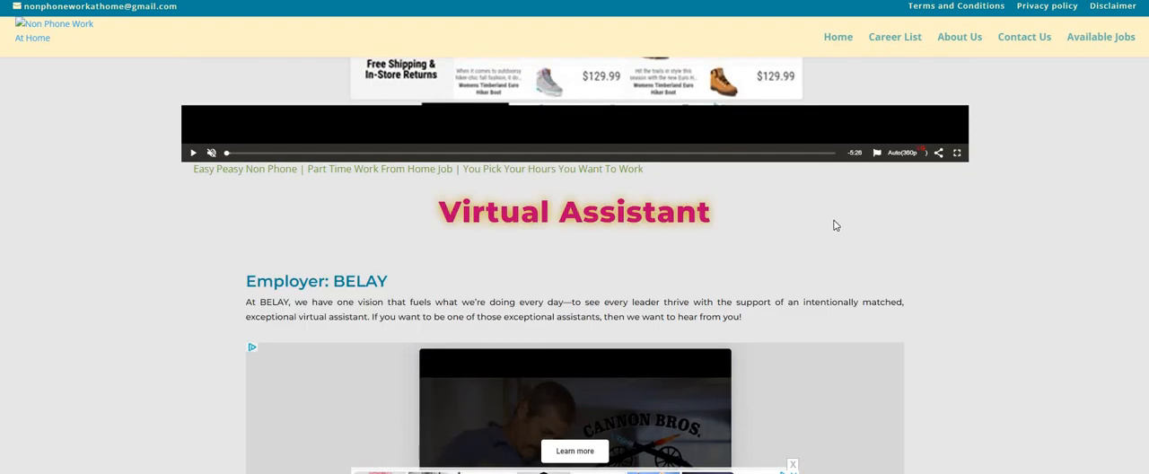
{"action": "mouse_move", "coordinate": [842, 232]}
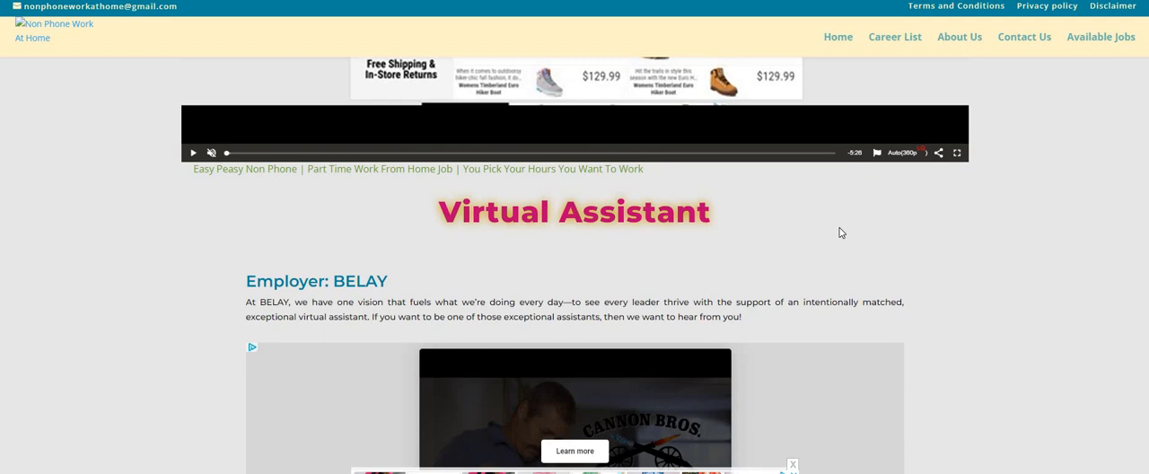
{"action": "mouse_move", "coordinate": [157, 258]}
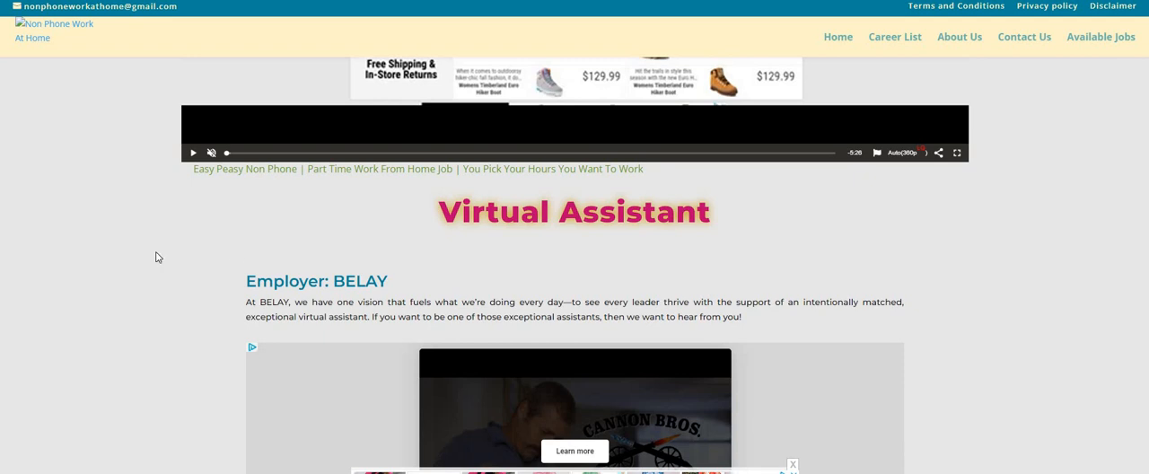